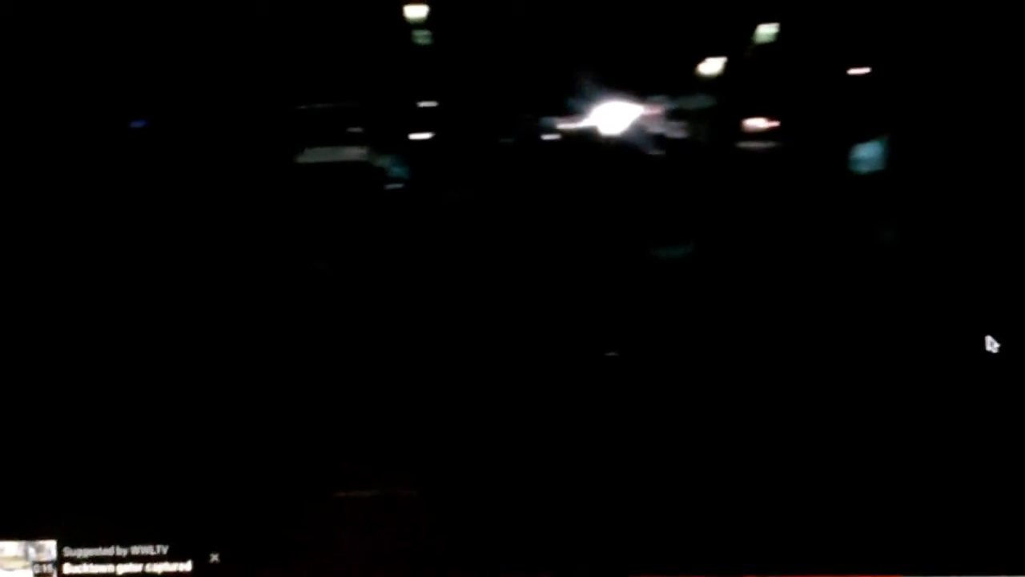
{"action": "mouse_move", "coordinate": [983, 349]}
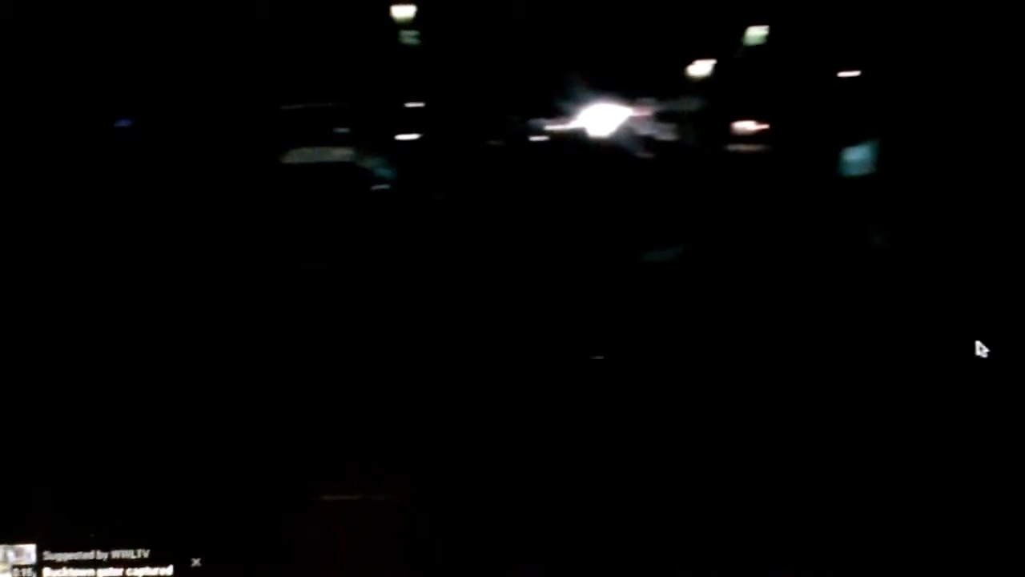